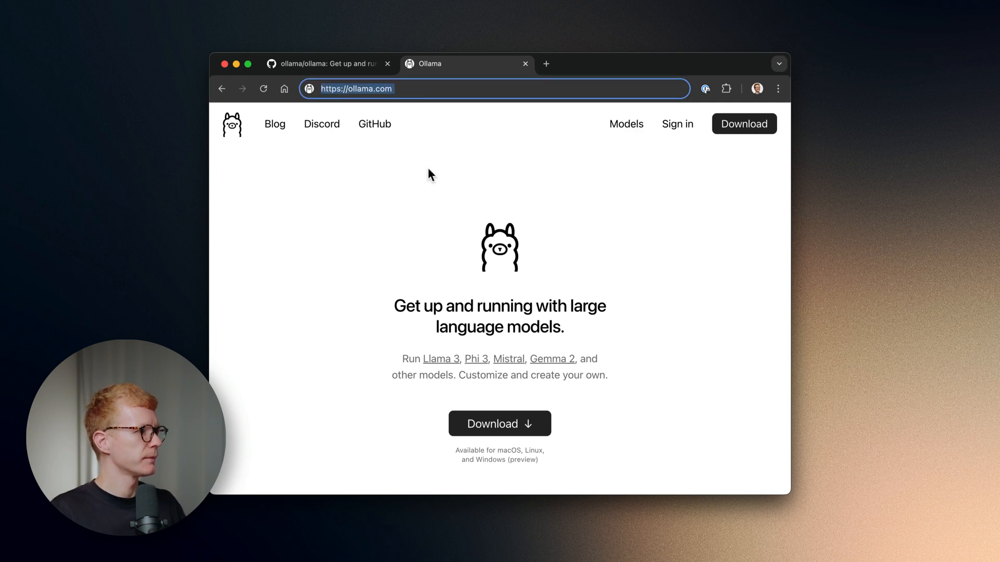
pyautogui.moveTo(500, 402)
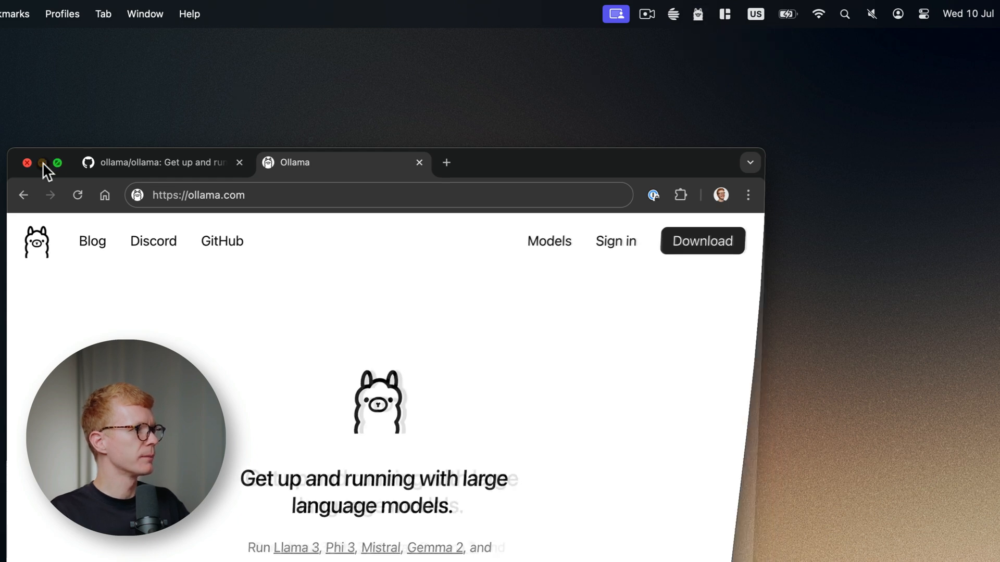
# Minimize Chrome and show Kerlig's Integrations settings listing the AI providers
pyautogui.click(673, 14)
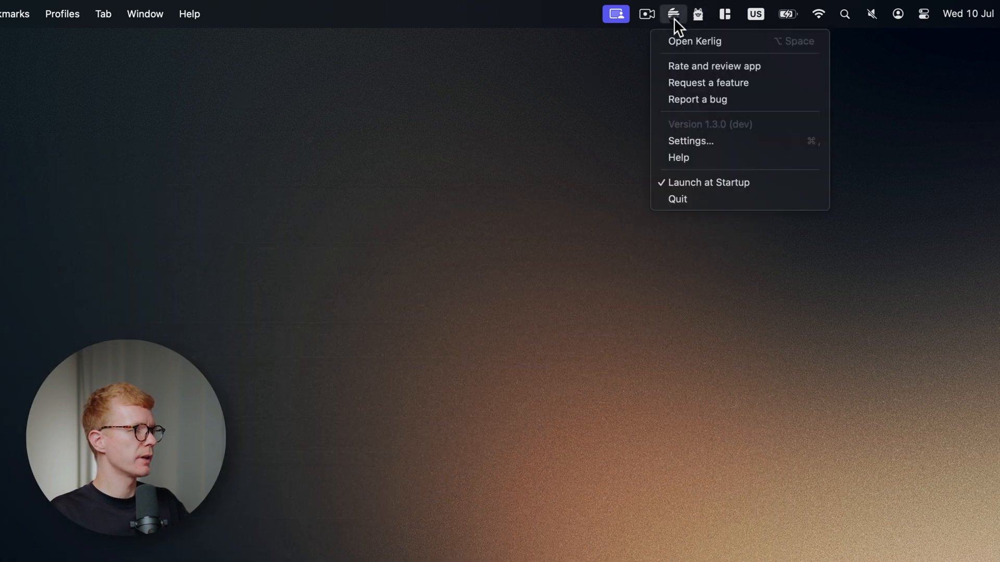
pyautogui.click(690, 142)
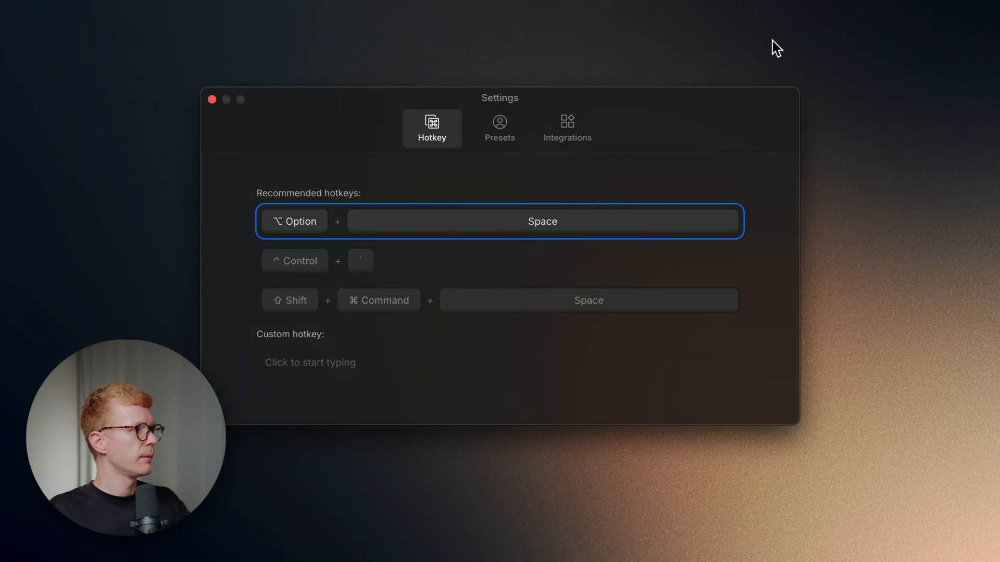
pyautogui.click(567, 125)
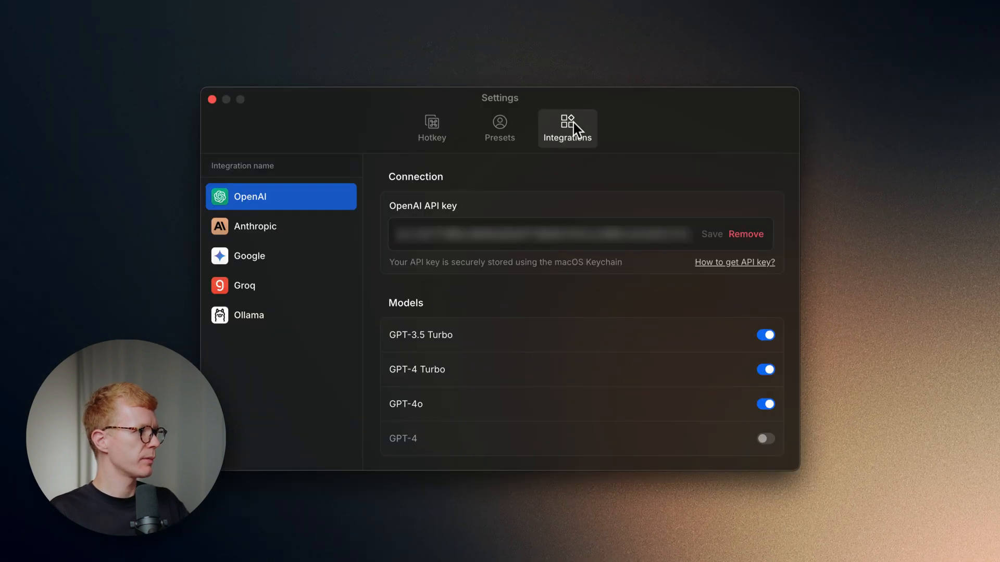
# In the Ollama integration, start downloading the Llama3 and Gemma2 models
pyautogui.click(258, 316)
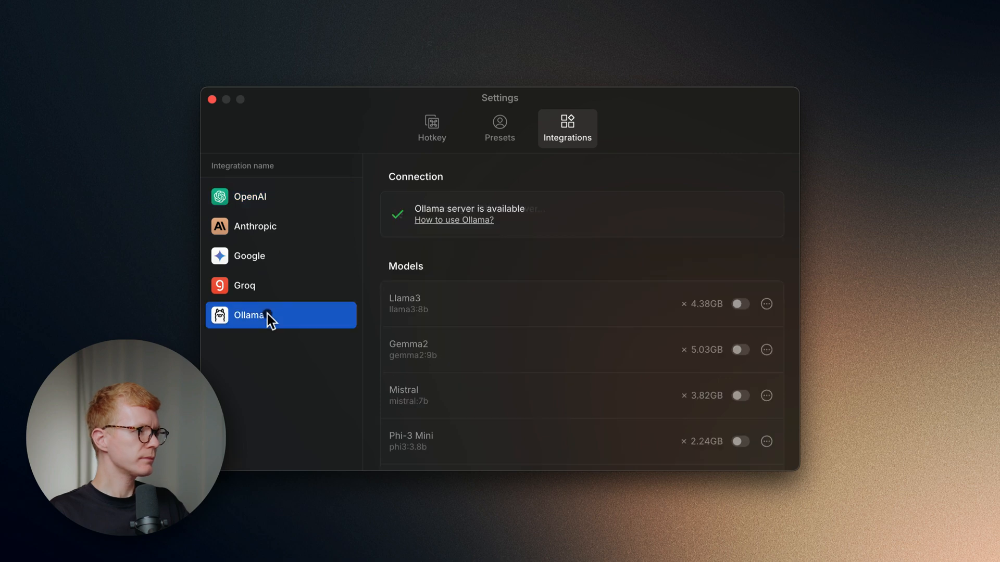
pyautogui.moveTo(504, 230)
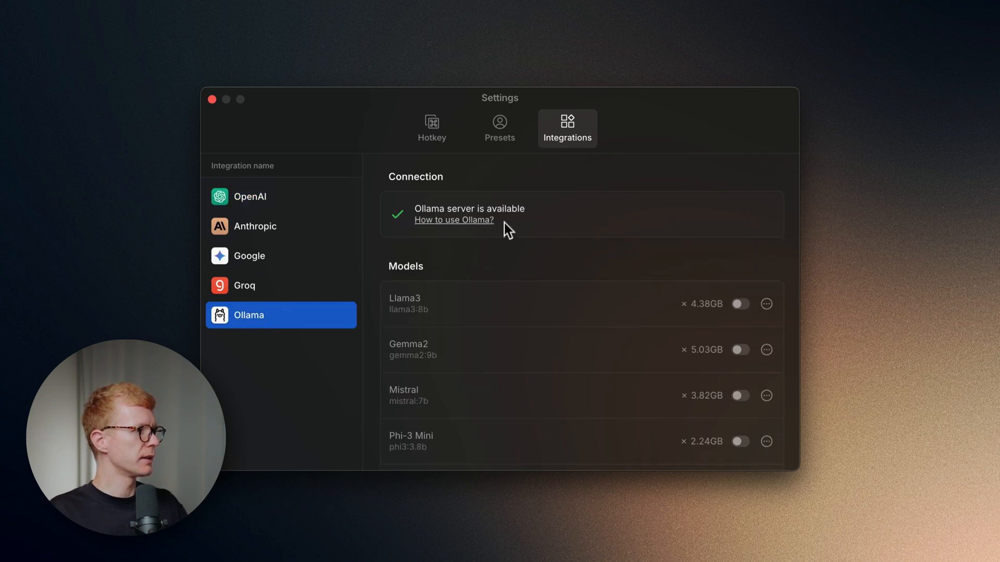
pyautogui.scroll(-3)
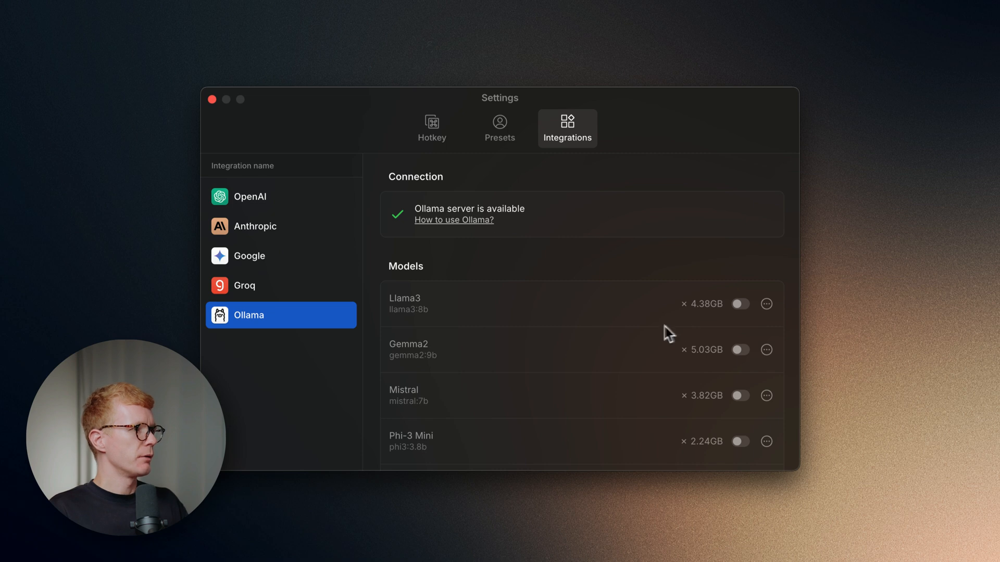
pyautogui.click(741, 305)
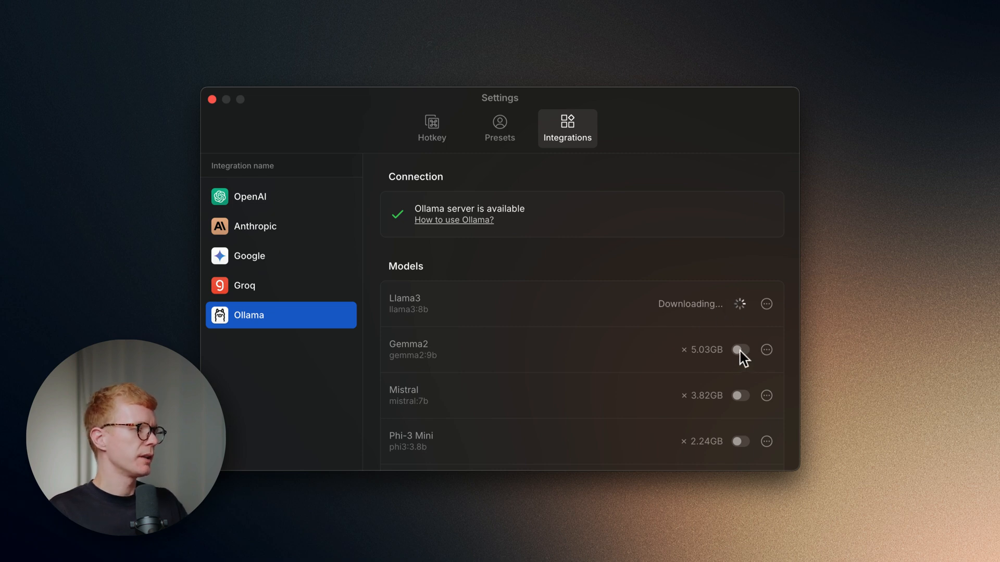
pyautogui.click(740, 350)
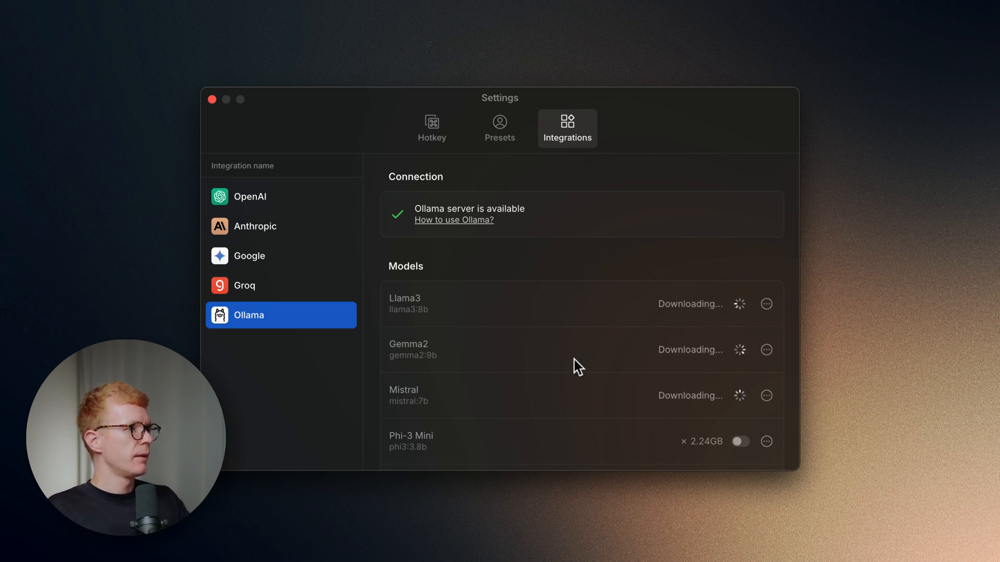
# From the Add custom model section, follow 'See list of all models' to the Ollama library
pyautogui.scroll(-3)
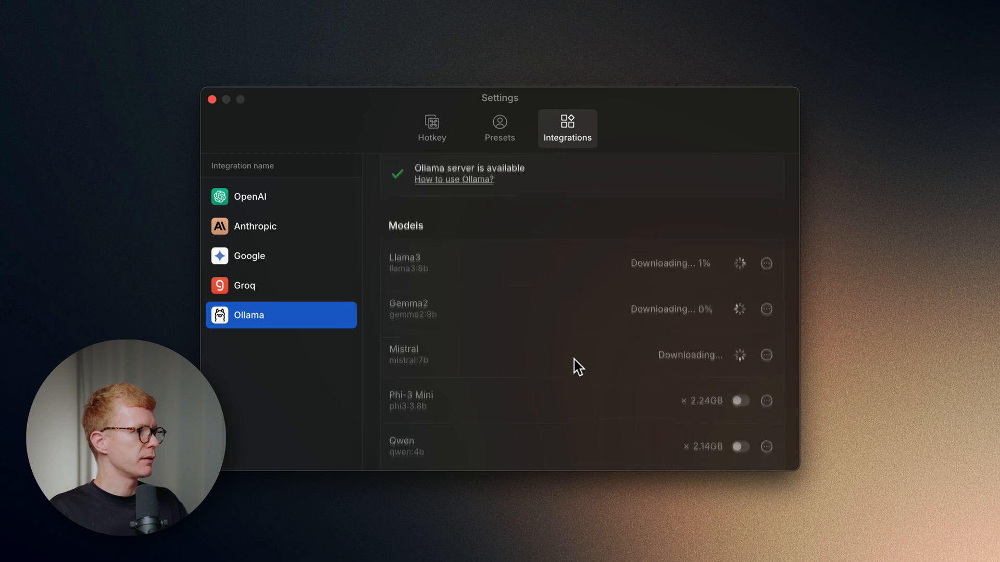
pyautogui.scroll(-3)
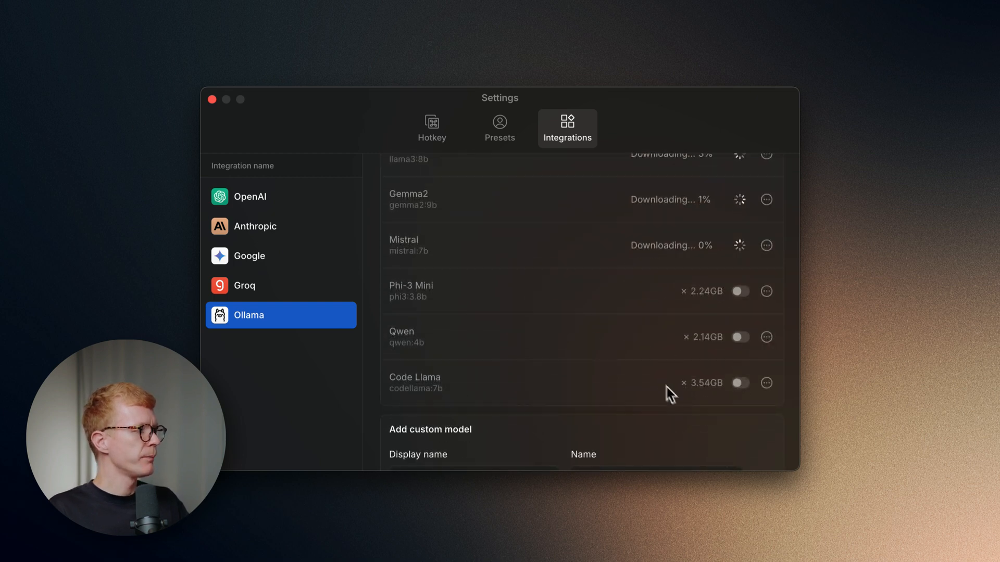
pyautogui.scroll(-3)
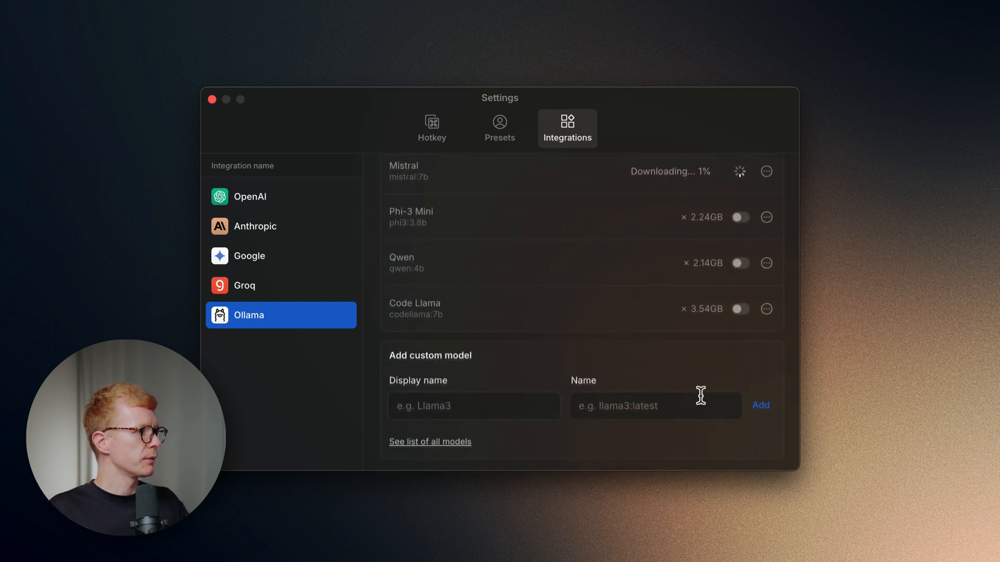
pyautogui.scroll(-3)
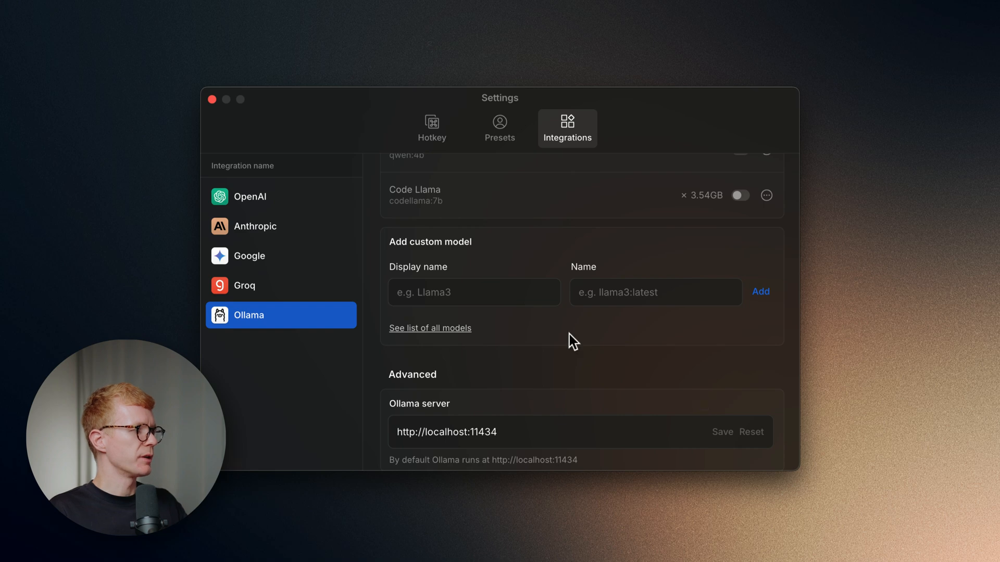
pyautogui.scroll(-3)
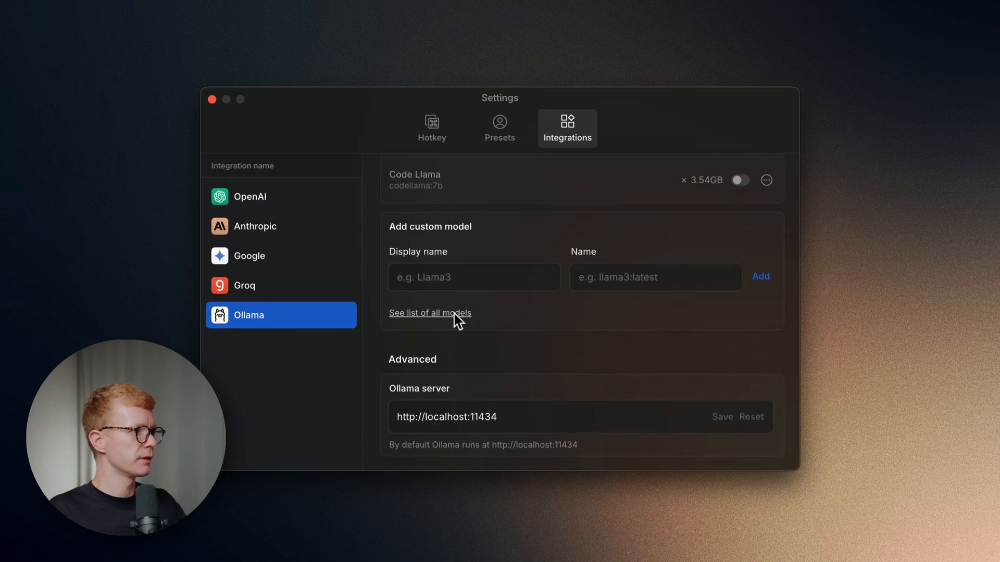
pyautogui.click(430, 312)
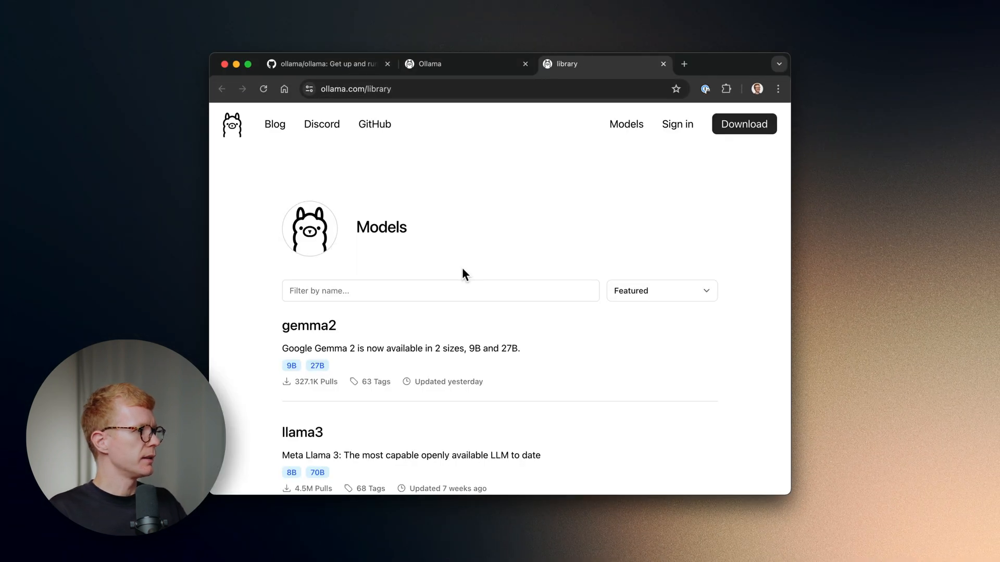
# Browse the ollama.com/library page down to codegemma and go to its model page
pyautogui.scroll(-3)
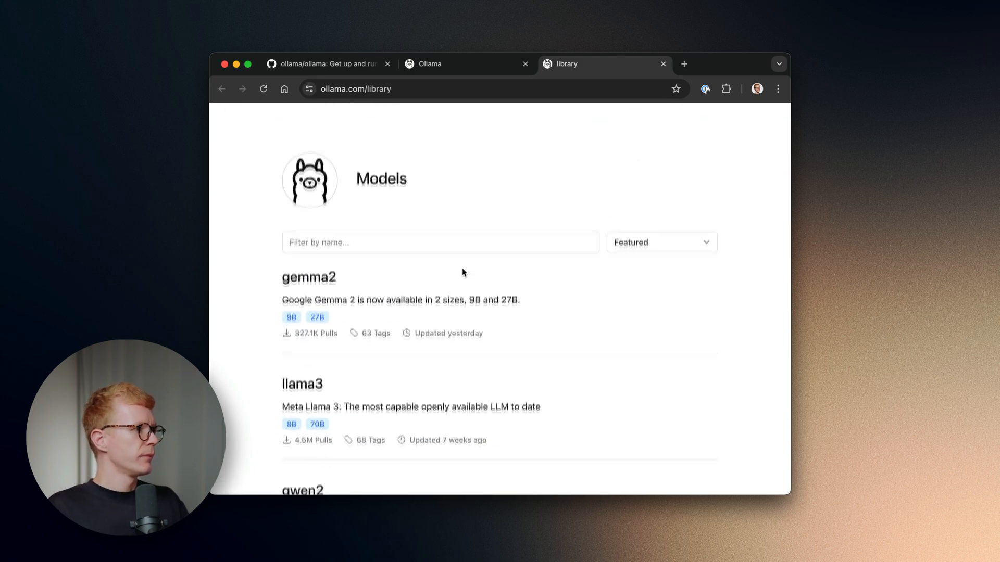
pyautogui.scroll(-3)
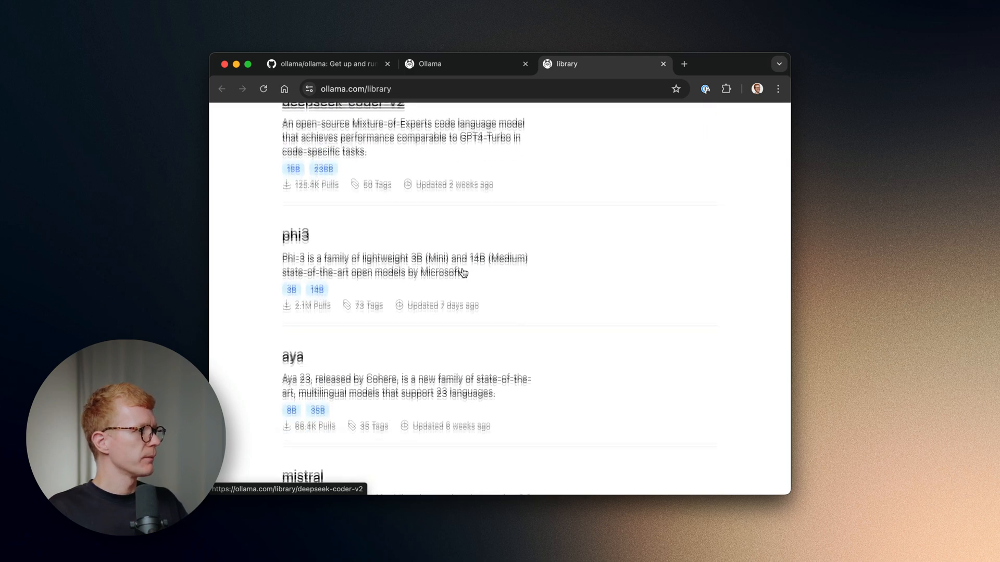
pyautogui.scroll(-3)
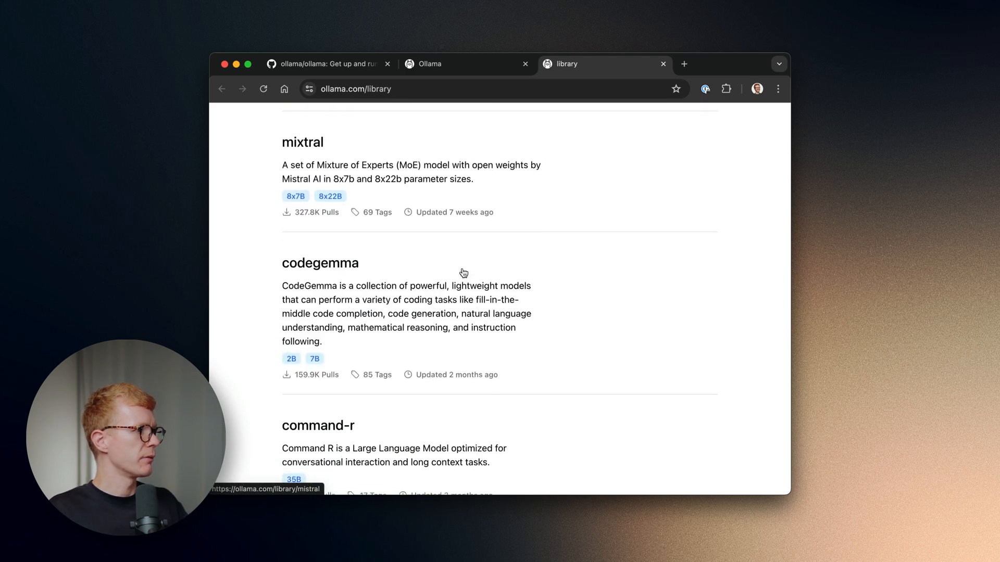
pyautogui.scroll(-3)
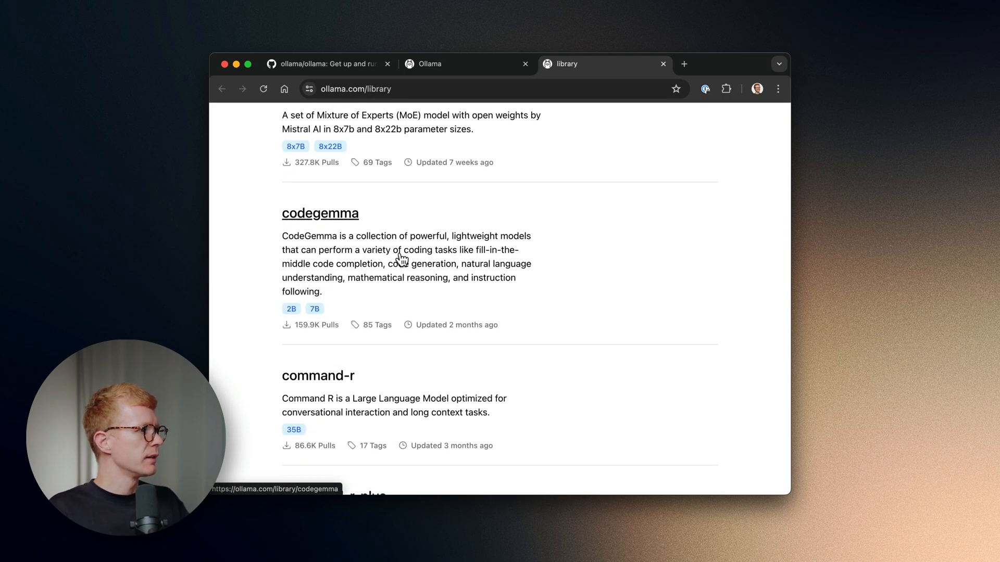
pyautogui.click(320, 212)
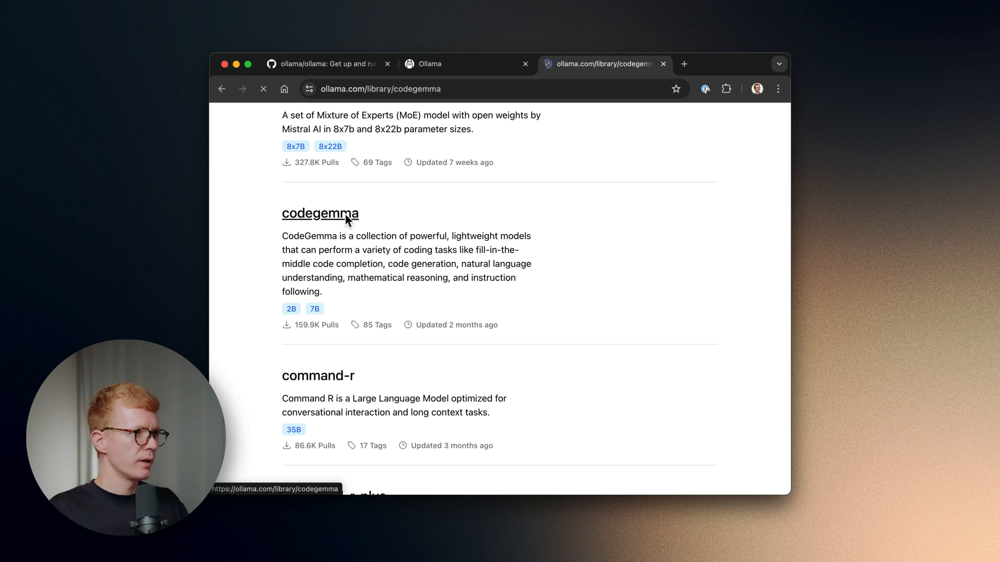
# Choose the 7b version on the codegemma model page
pyautogui.click(321, 213)
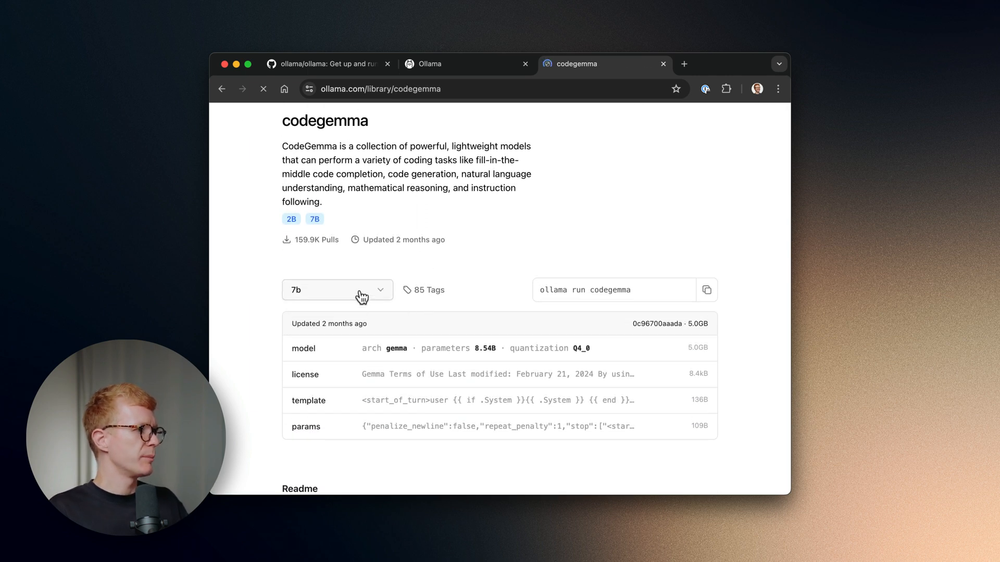
pyautogui.click(338, 290)
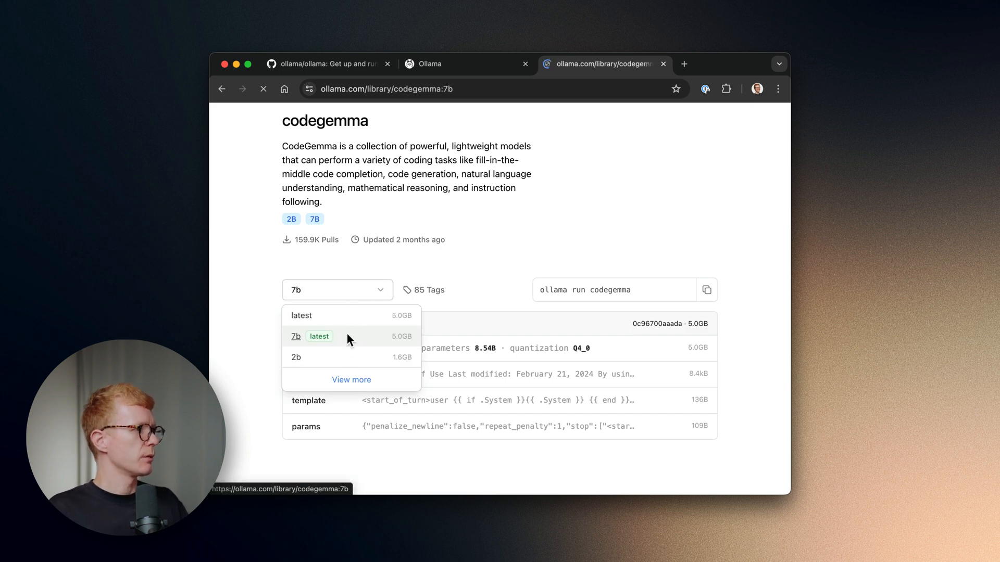
pyautogui.click(306, 336)
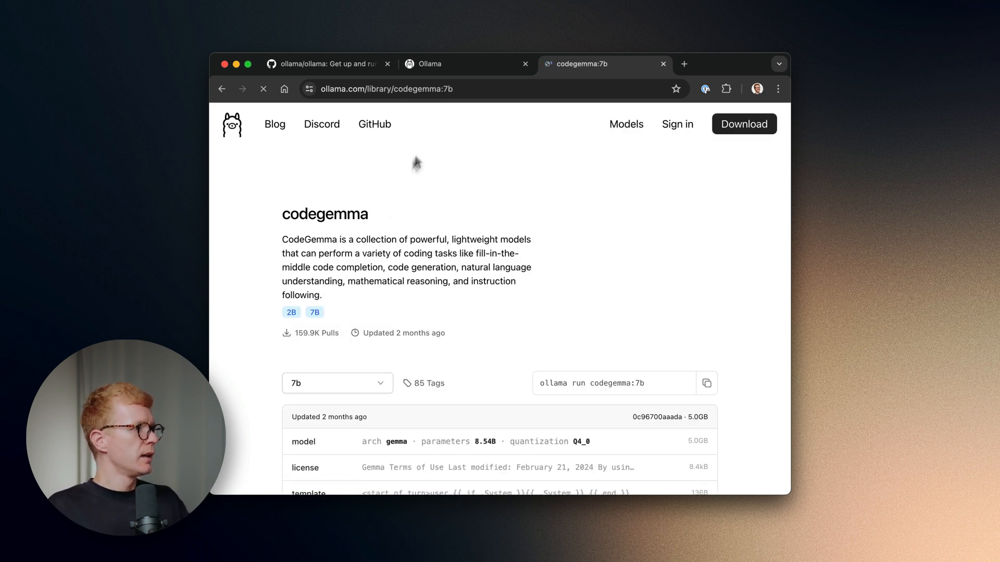
# Copy the codegemma:7b model name from the address bar
pyautogui.click(463, 88)
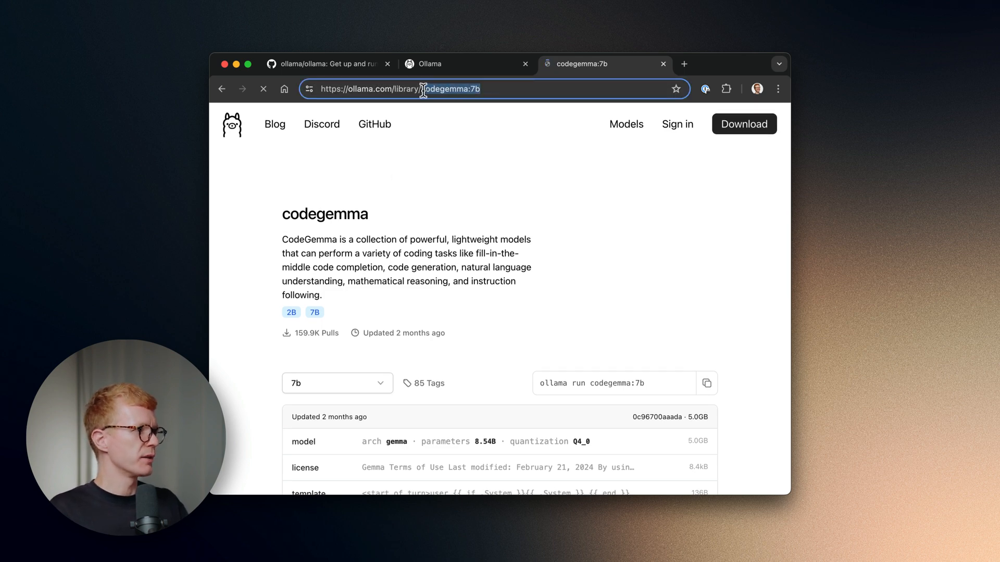
pyautogui.rightClick(423, 90)
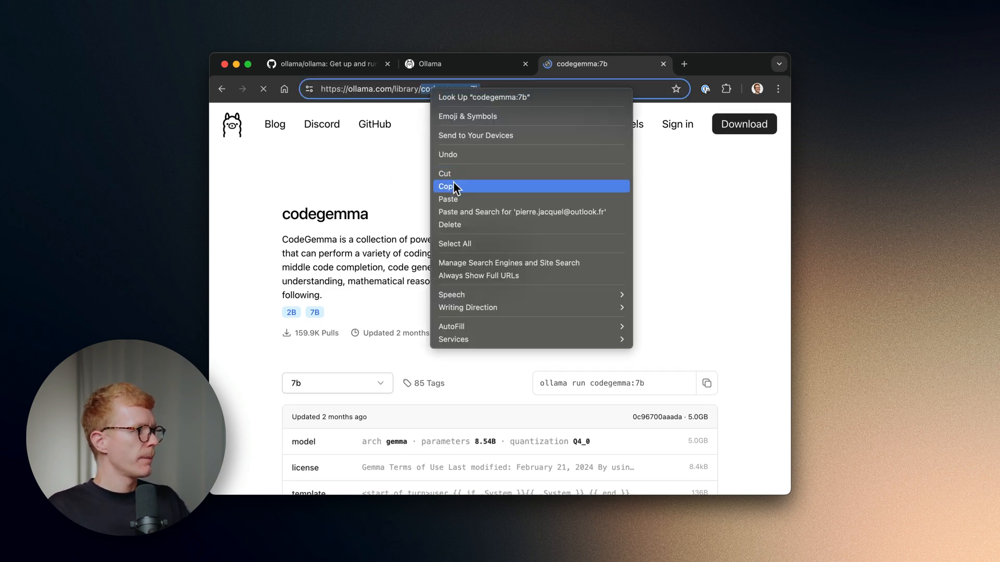
pyautogui.click(450, 186)
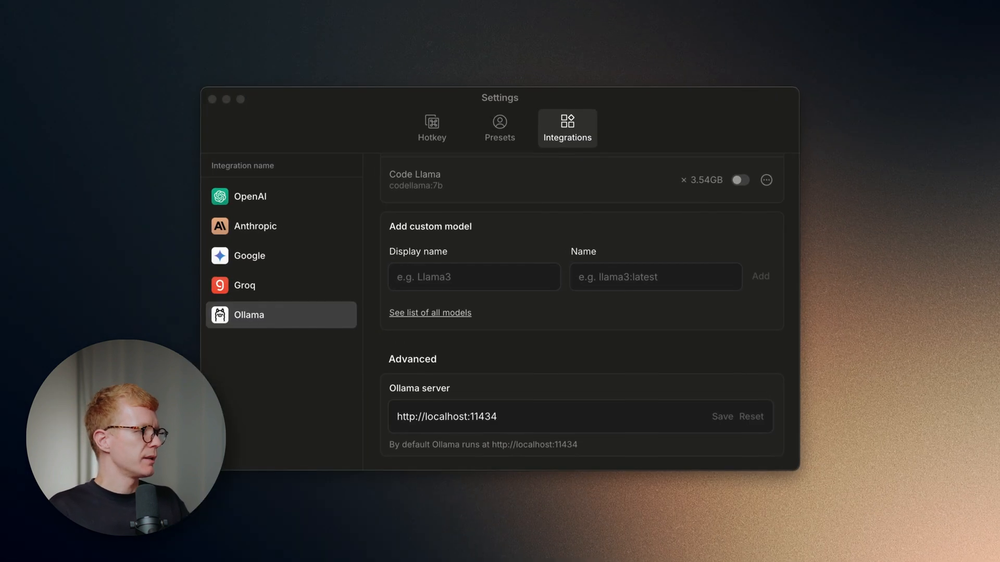
# Add a custom Ollama model codegemma:7b with display name Code Gemma
pyautogui.click(656, 277)
pyautogui.write('Code Ge')
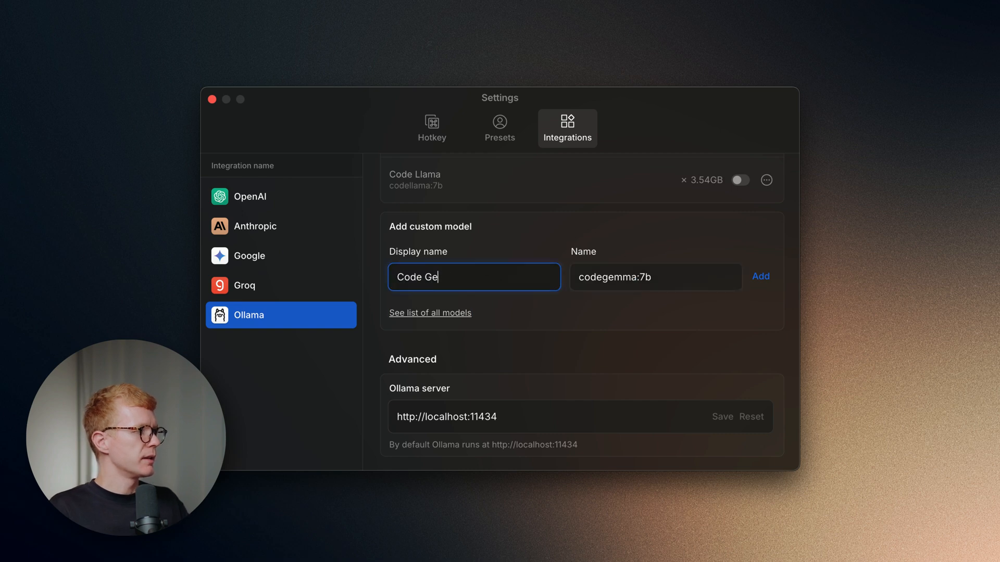
pyautogui.click(761, 277)
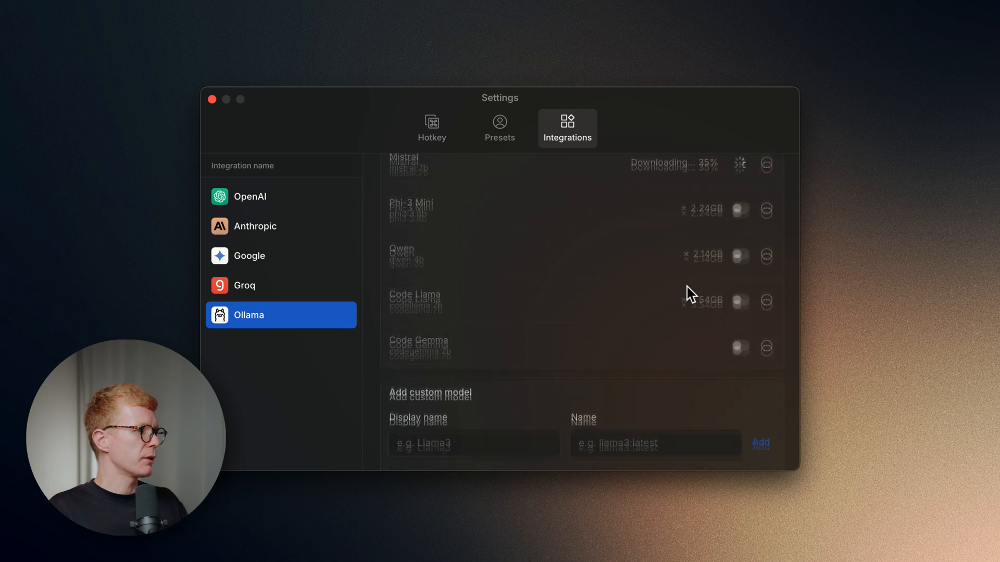
pyautogui.scroll(-3)
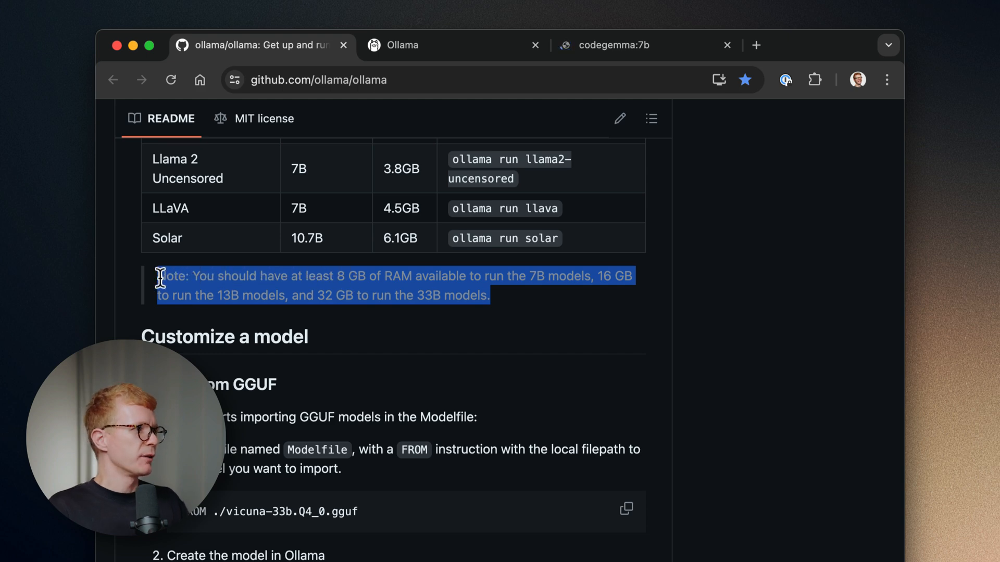
# Review the Ollama GitHub README note on RAM needed for 7B, 13B and 33B models
pyautogui.click(352, 322)
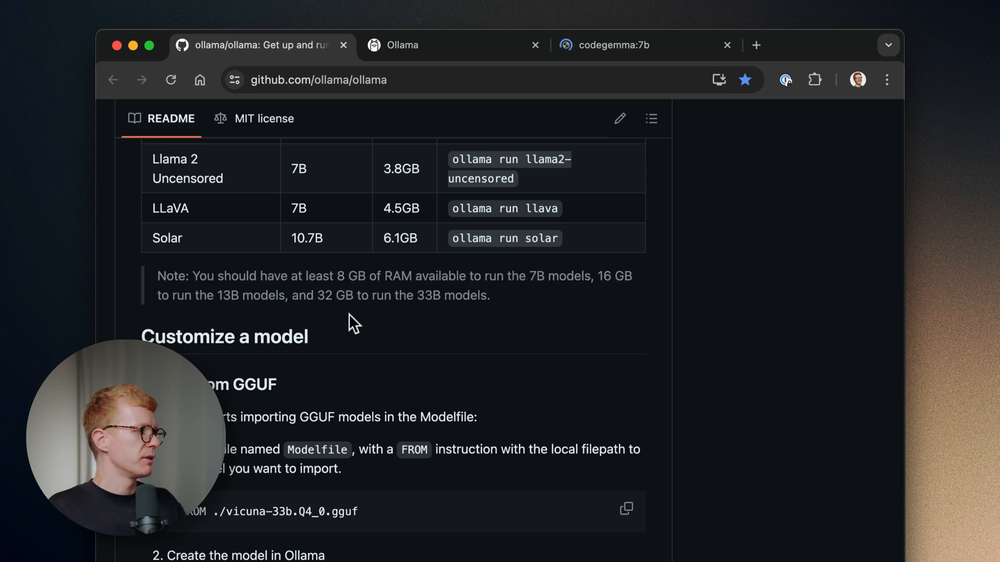
pyautogui.scroll(3)
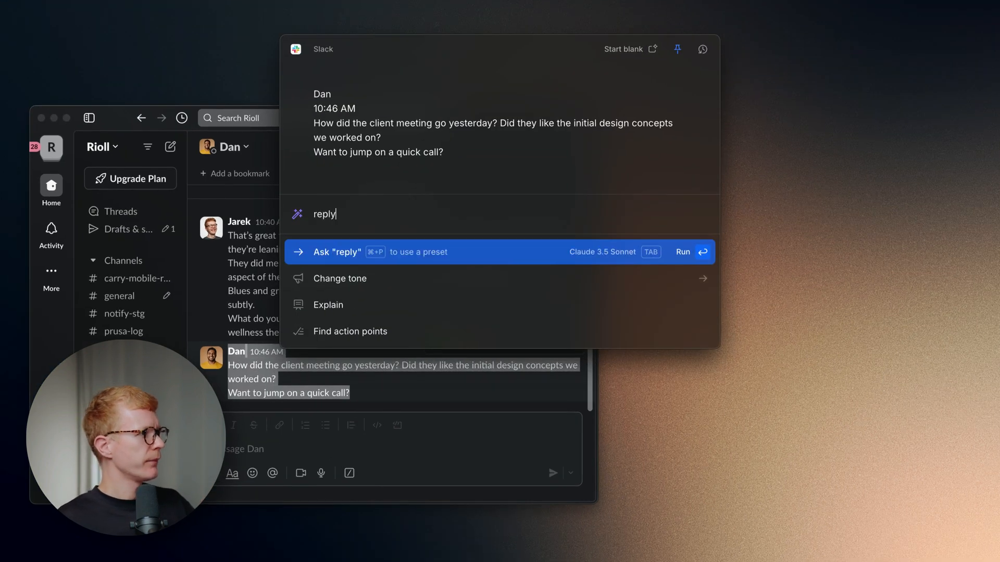
# Request a reply 'that it went well and I can meet tomorrow' using the Slack reply preset
pyautogui.write('that it went well and I can meet tomo')
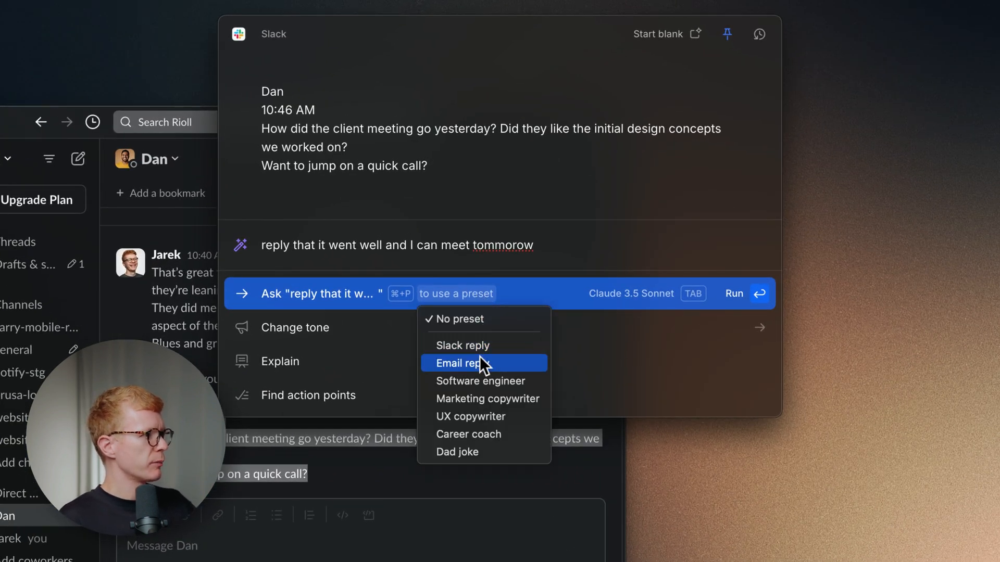
pyautogui.click(630, 294)
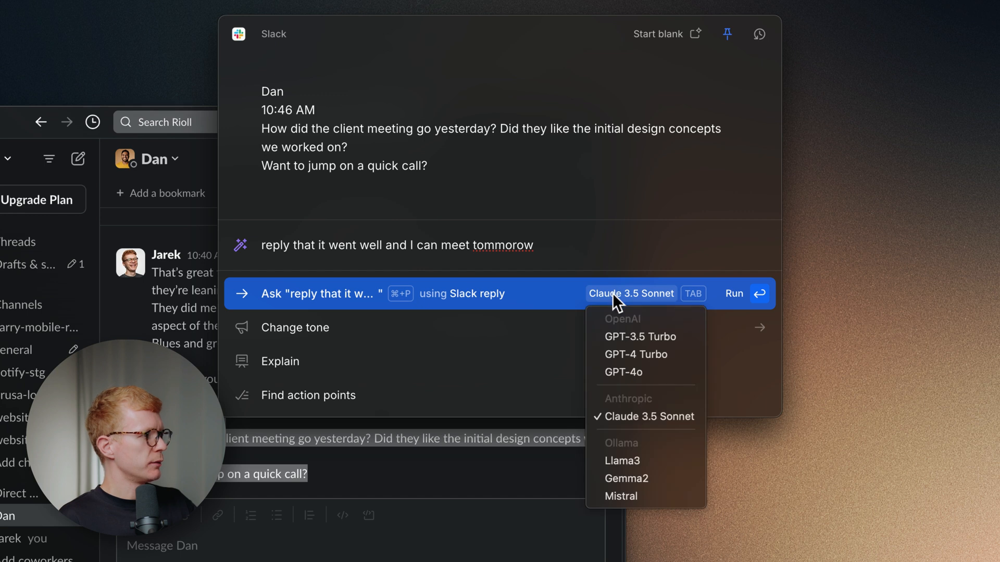
pyautogui.moveTo(642, 361)
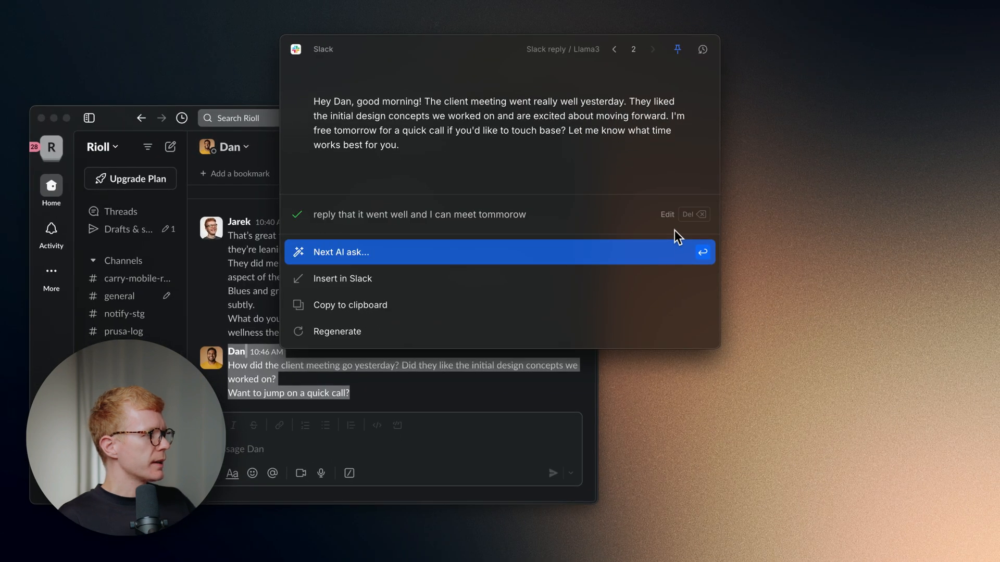
pyautogui.moveTo(640, 200)
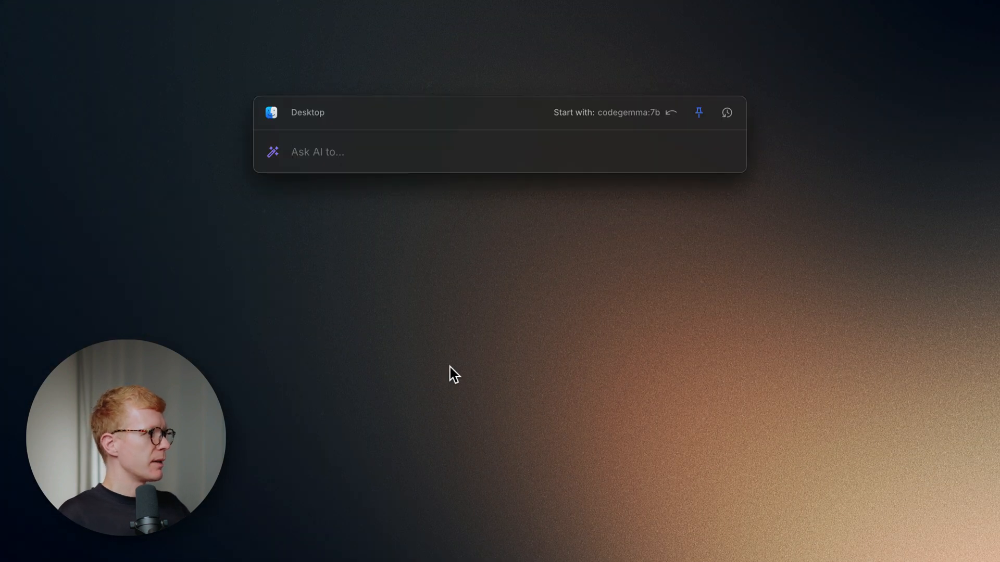
# Ask Gemma2 'do you know naval ravikant?'
pyautogui.write('do you know naval ravikant?')
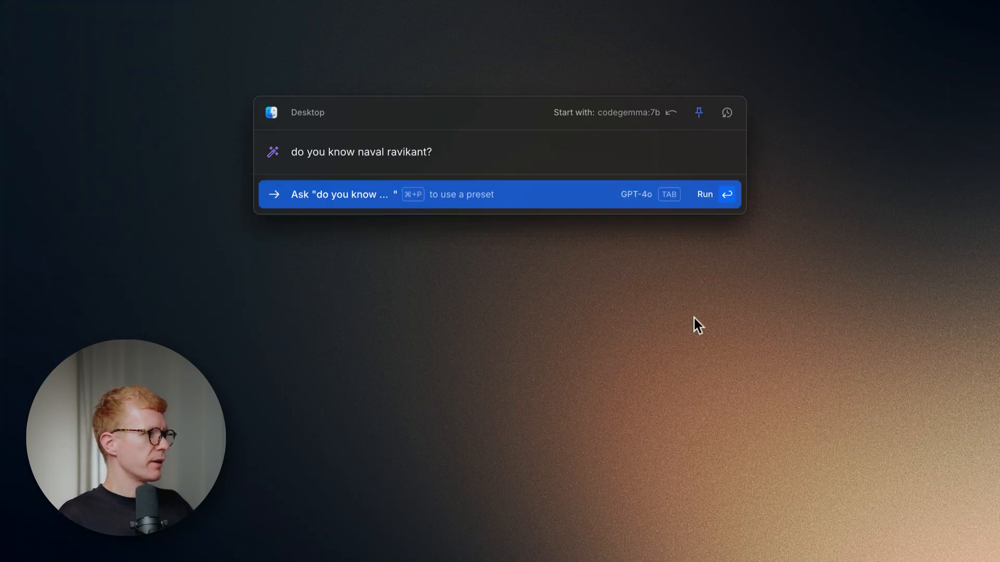
pyautogui.click(636, 194)
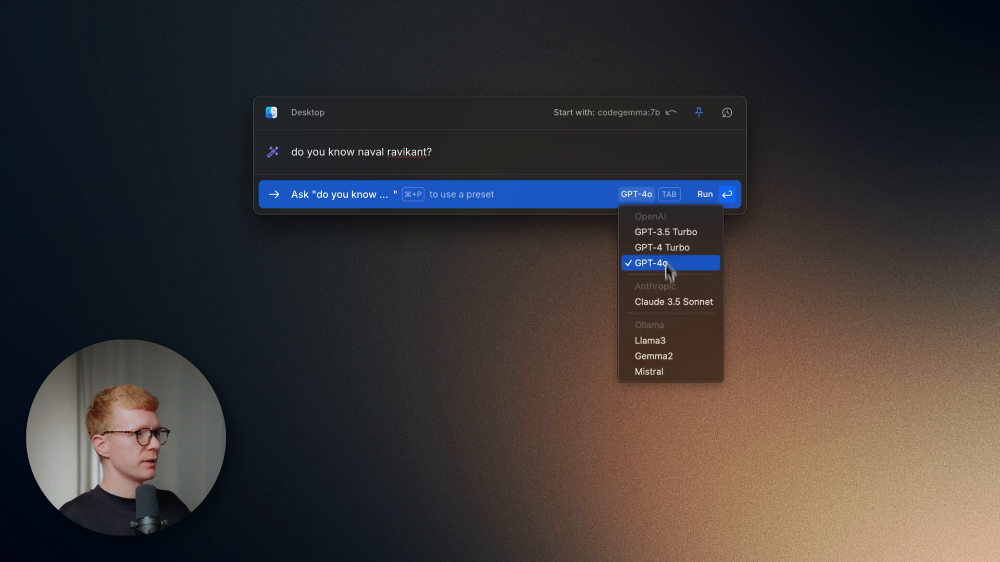
pyautogui.click(667, 264)
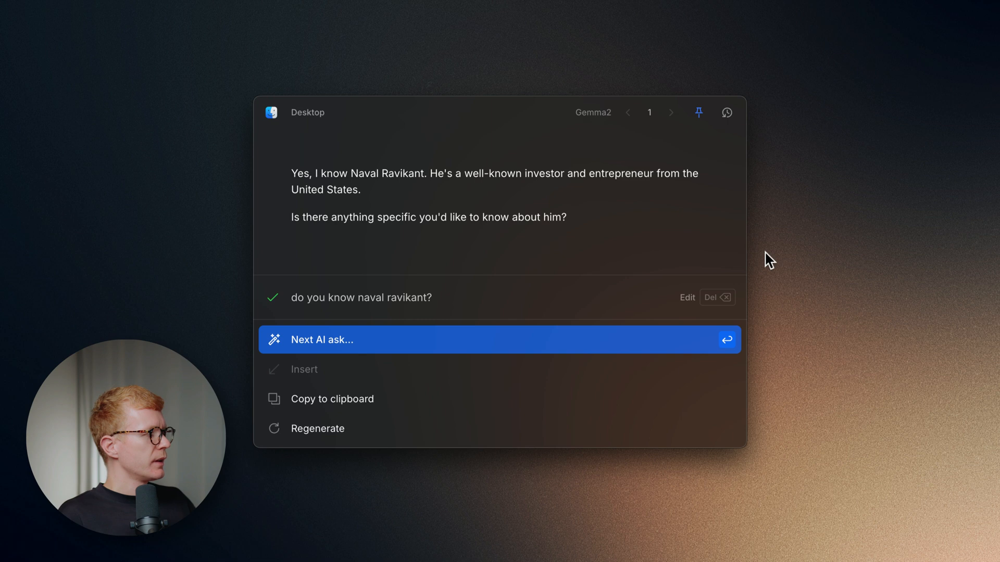
pyautogui.moveTo(731, 343)
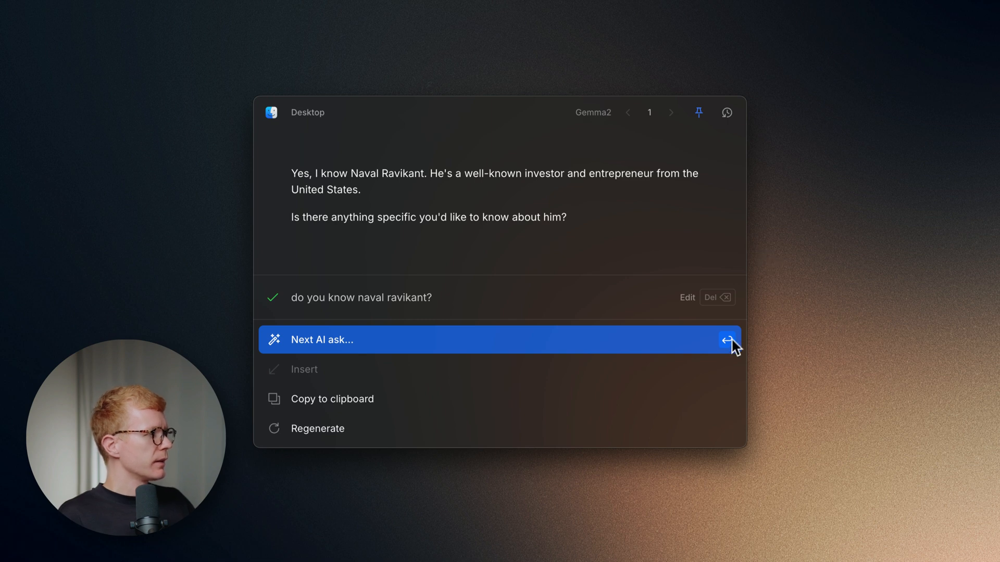
# Follow up asking his advice for aspiring solopreneurs and highlight part of the answer
pyautogui.write('what would be his advice for people wanting to become solopreneurs?')
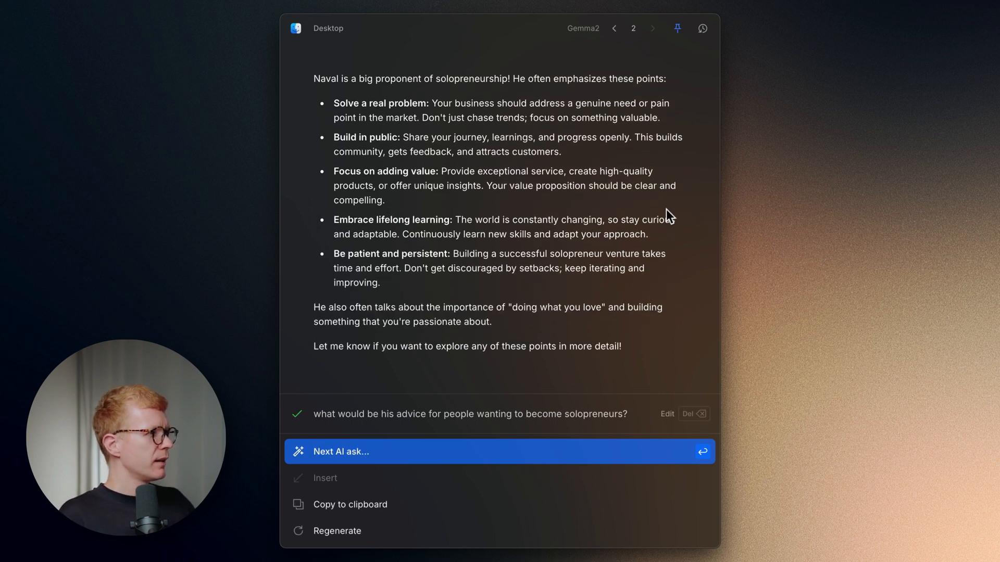
pyautogui.moveTo(562, 328)
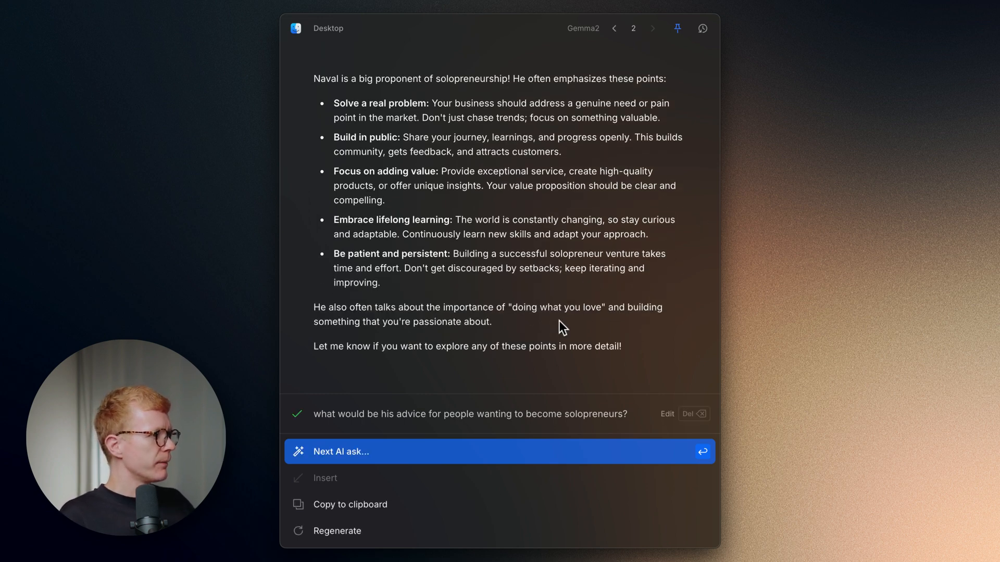
pyautogui.moveTo(513, 337)
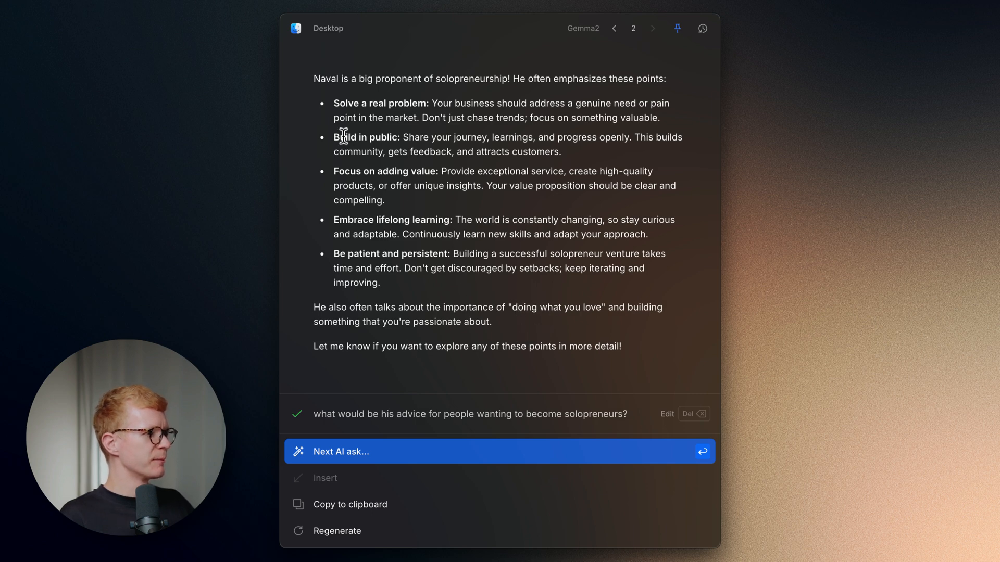
pyautogui.moveTo(334, 137); pyautogui.dragTo(562, 152)
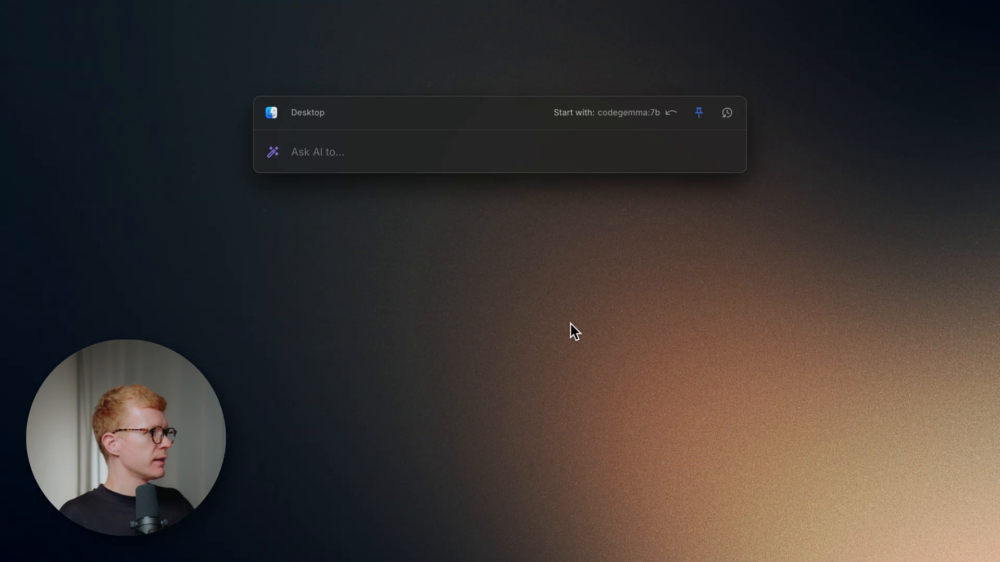
# Ask Mistral 'how to force re-render in react' and read its useState counter example
pyautogui.write('how to force re-render in react?')
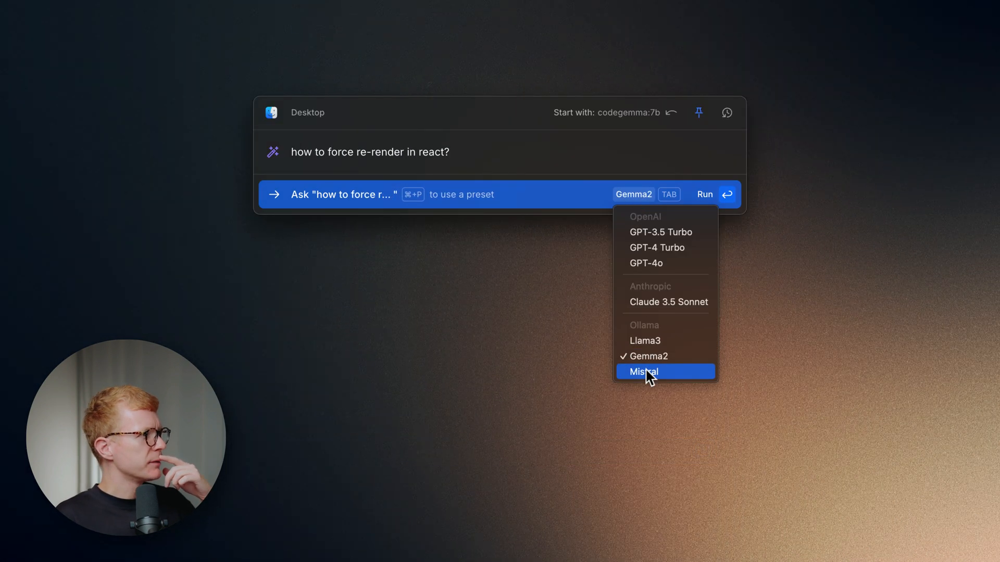
pyautogui.click(643, 371)
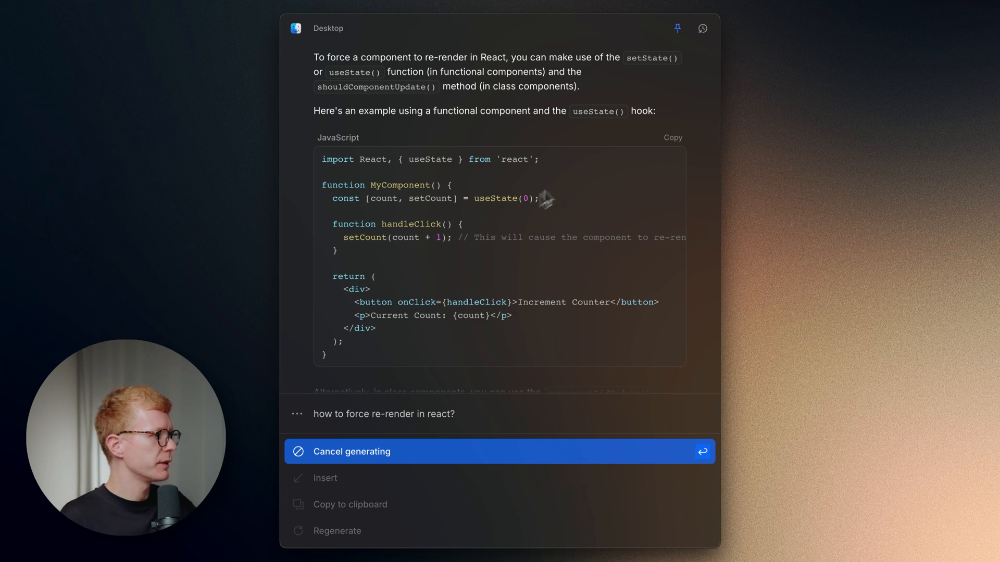
pyautogui.scroll(-3)
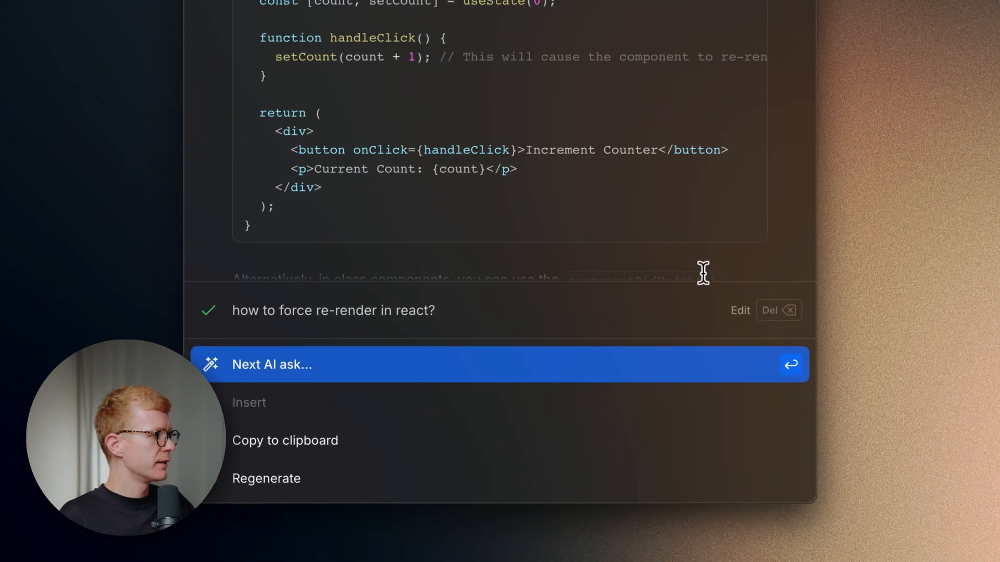
# Regenerate the React re-render answer with Gemma2 and review its setCount click-counter example
pyautogui.click(265, 478)
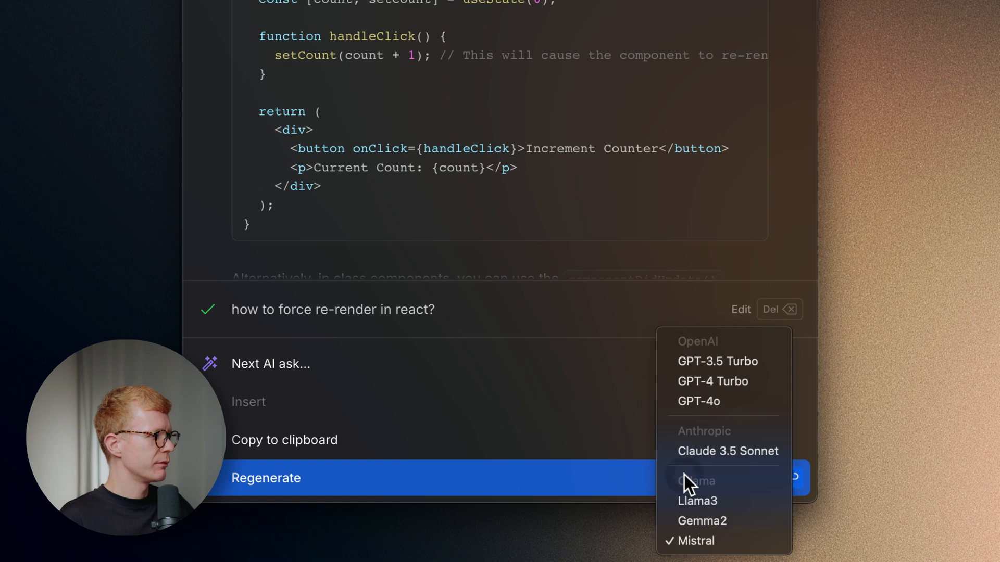
pyautogui.click(702, 521)
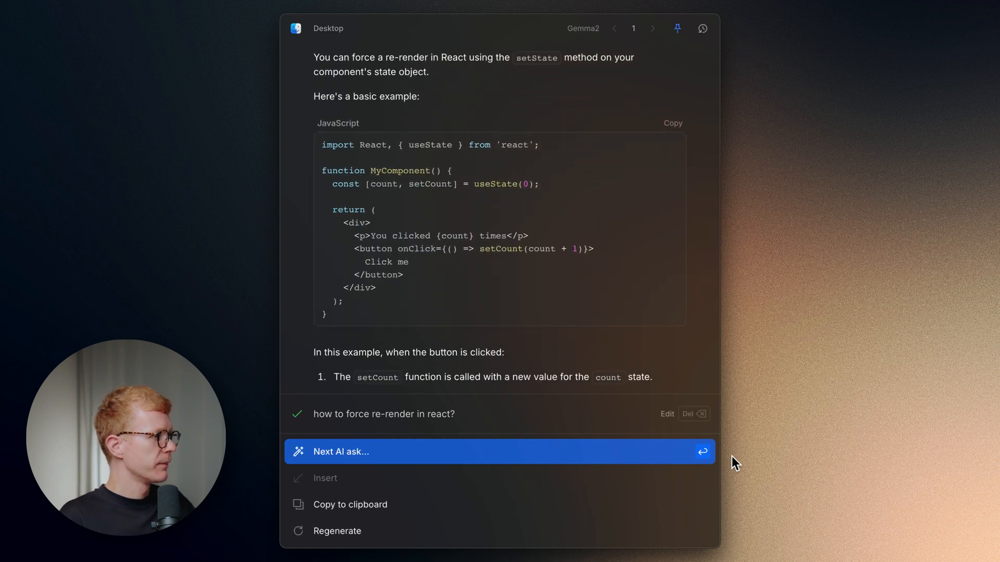
pyautogui.scroll(-3)
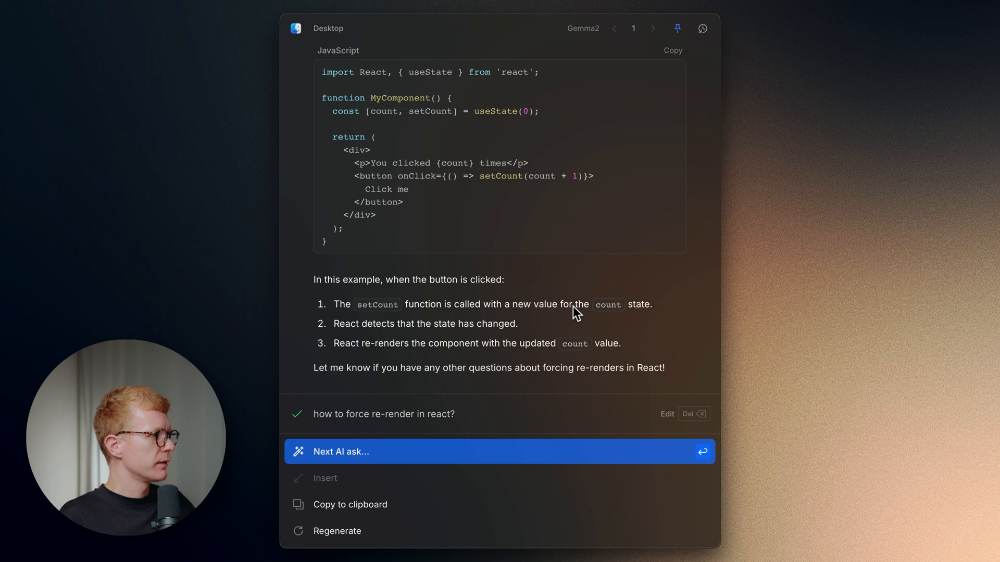